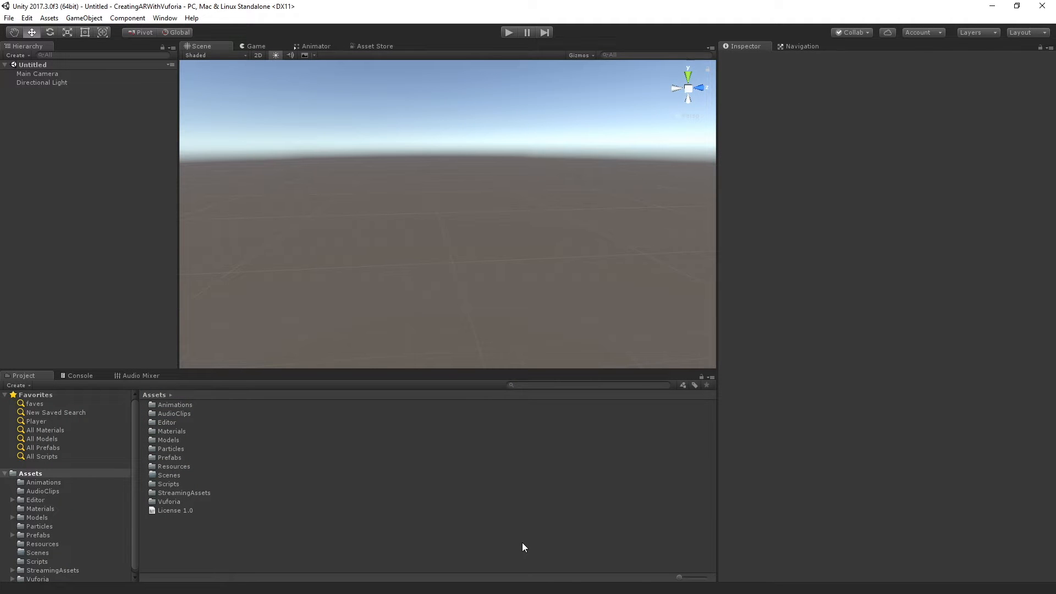
pyautogui.moveTo(476, 508)
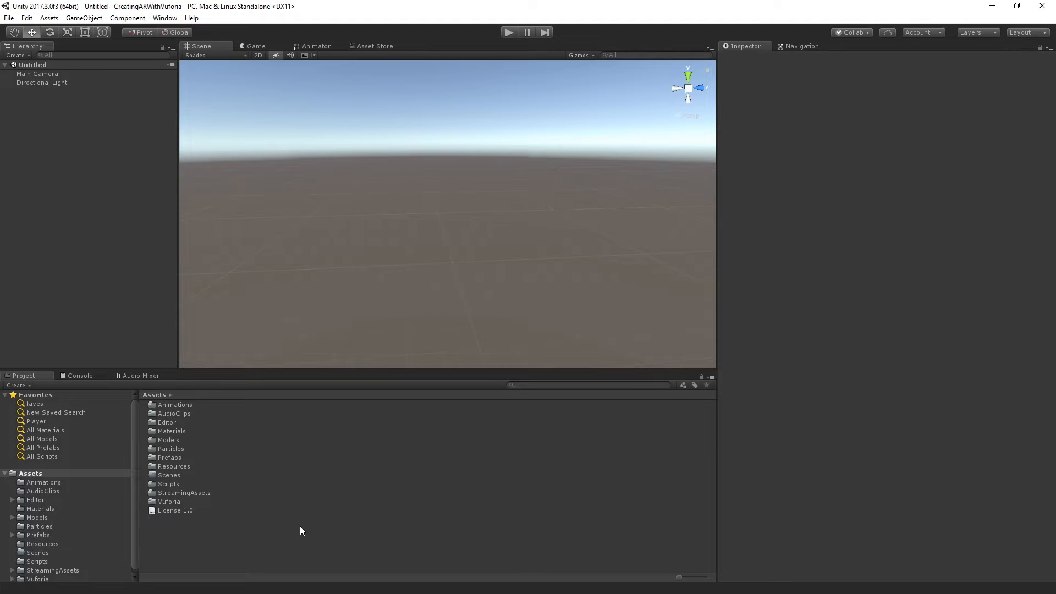
pyautogui.moveTo(358, 171)
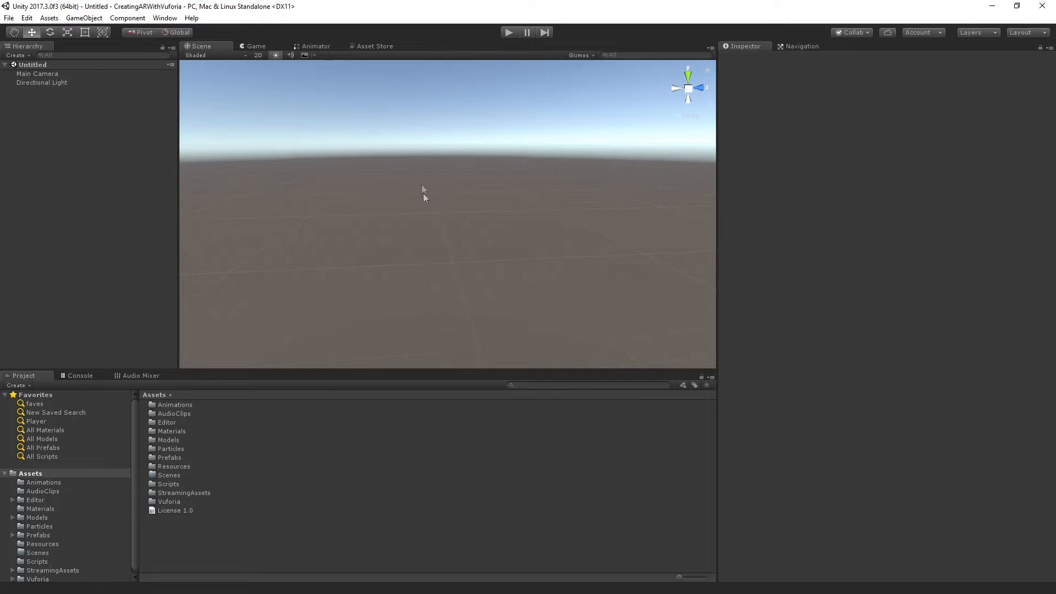
pyautogui.moveTo(150, 180)
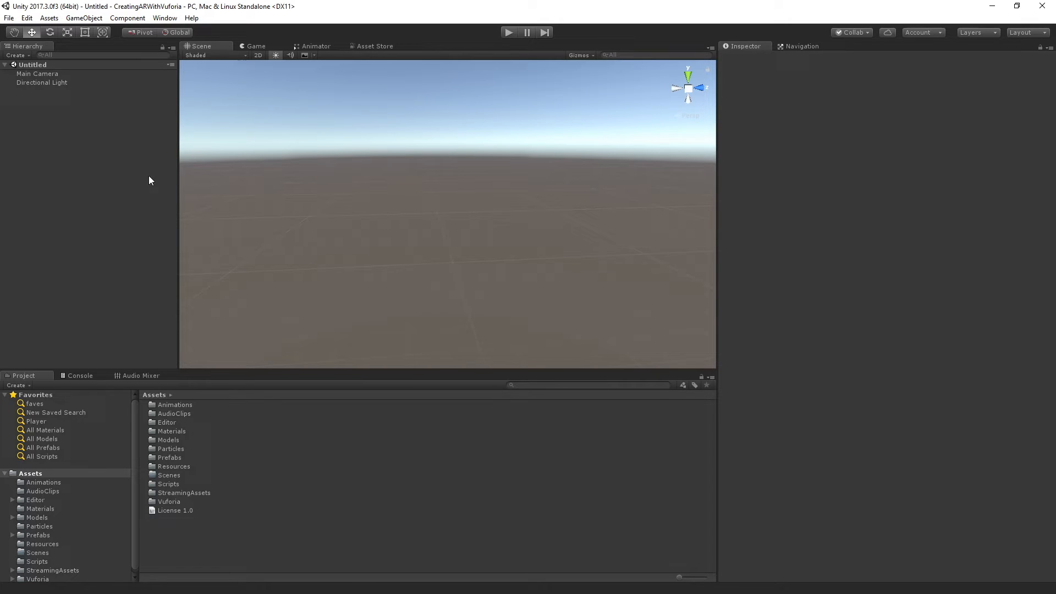
pyautogui.moveTo(337, 192)
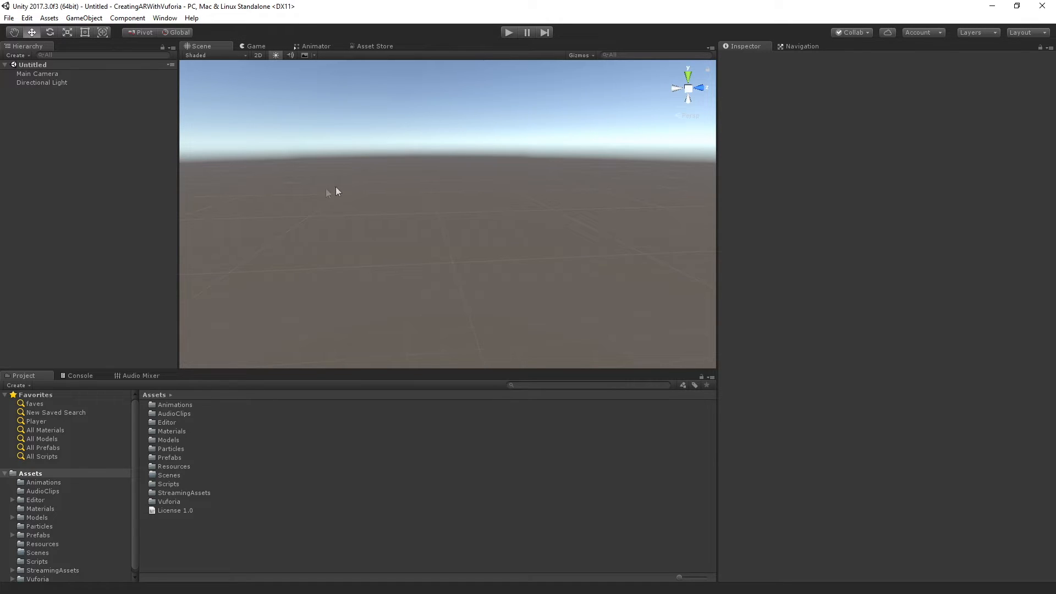
# Step: Show Player settings for BunkerAR with Vuforia Augmented Reality Supported checked
pyautogui.click(26, 17)
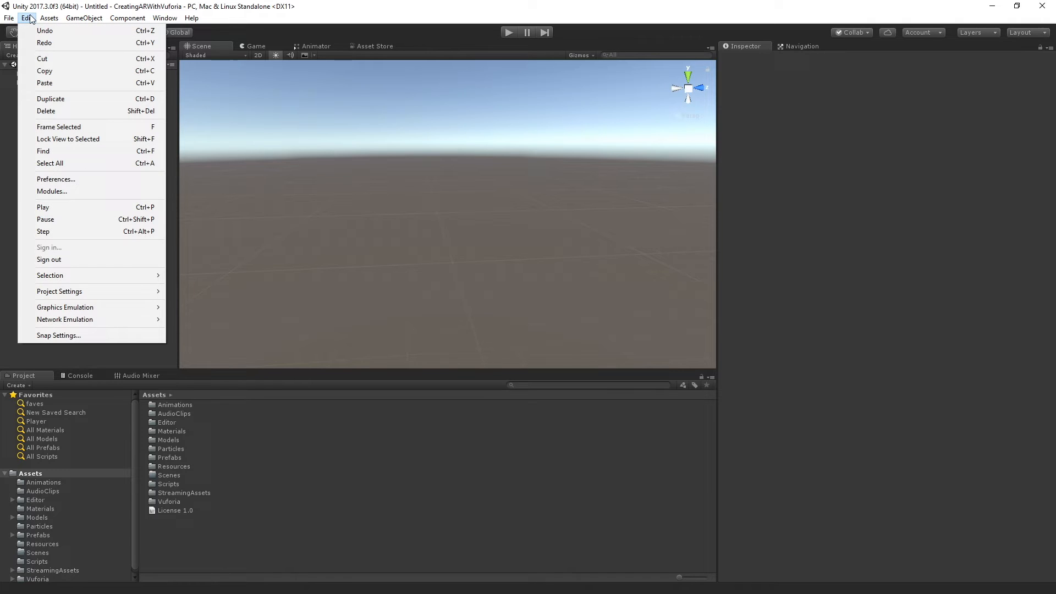
pyautogui.moveTo(60, 107)
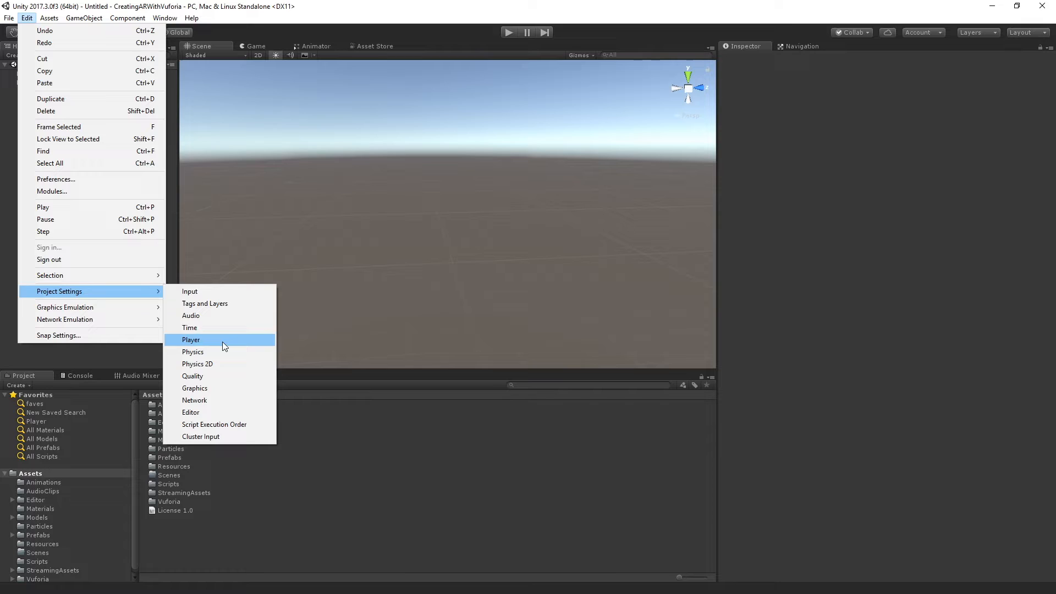
pyautogui.click(191, 340)
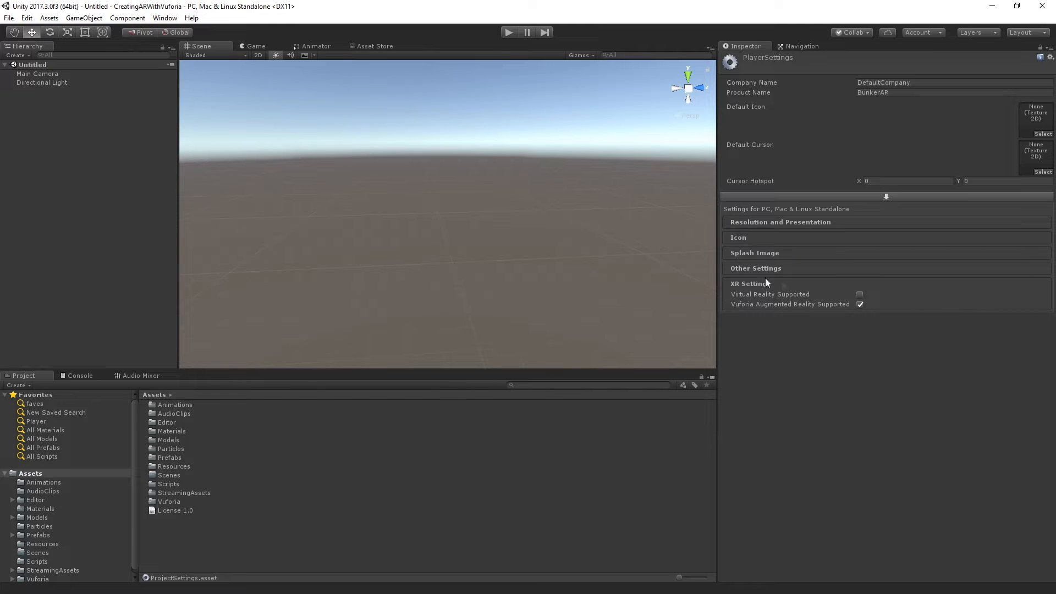
pyautogui.moveTo(753, 319)
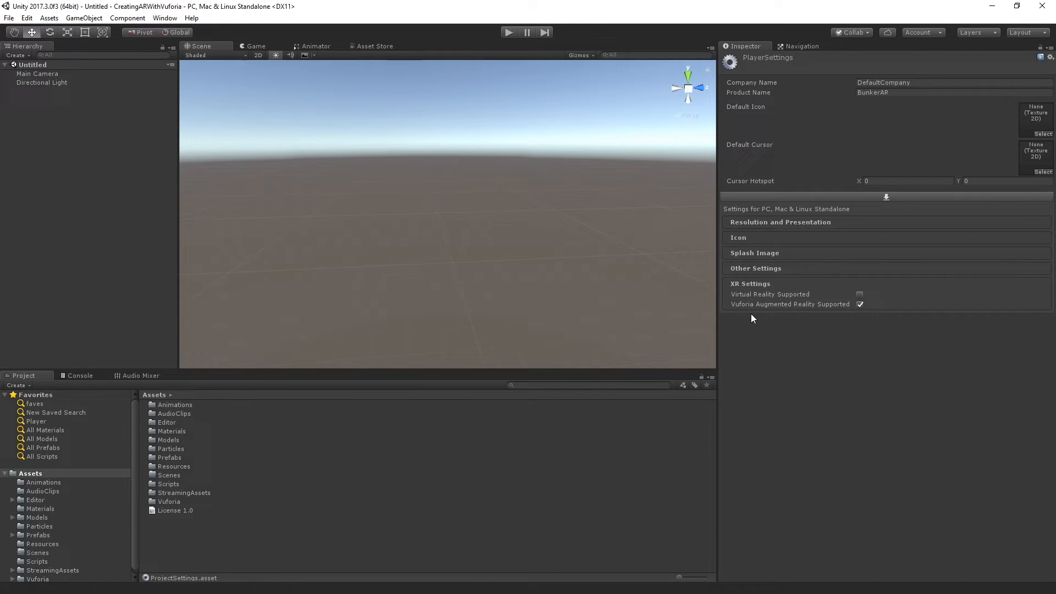
pyautogui.moveTo(893, 311)
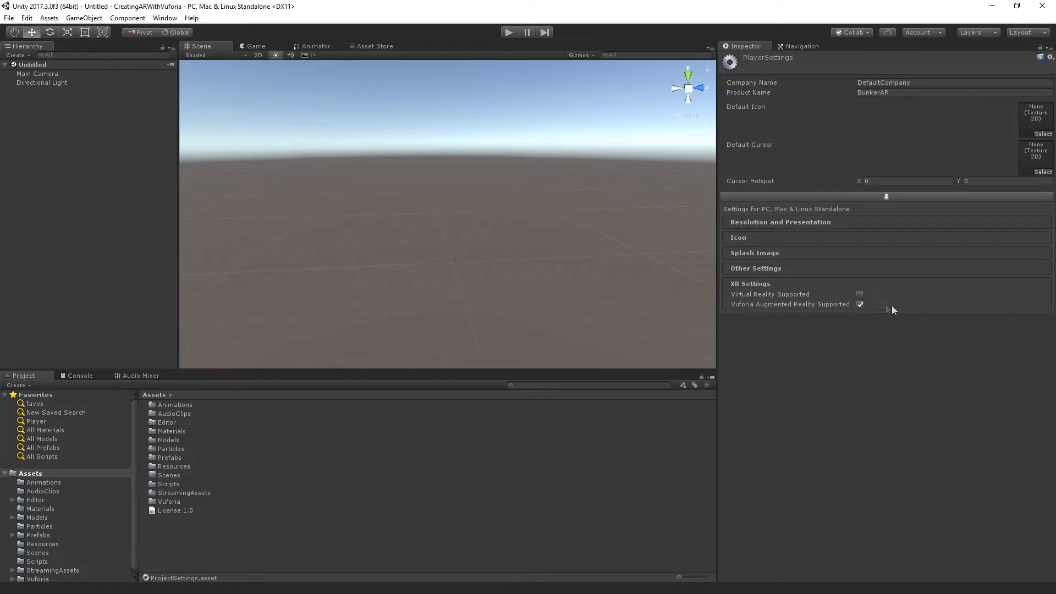
pyautogui.moveTo(870, 308)
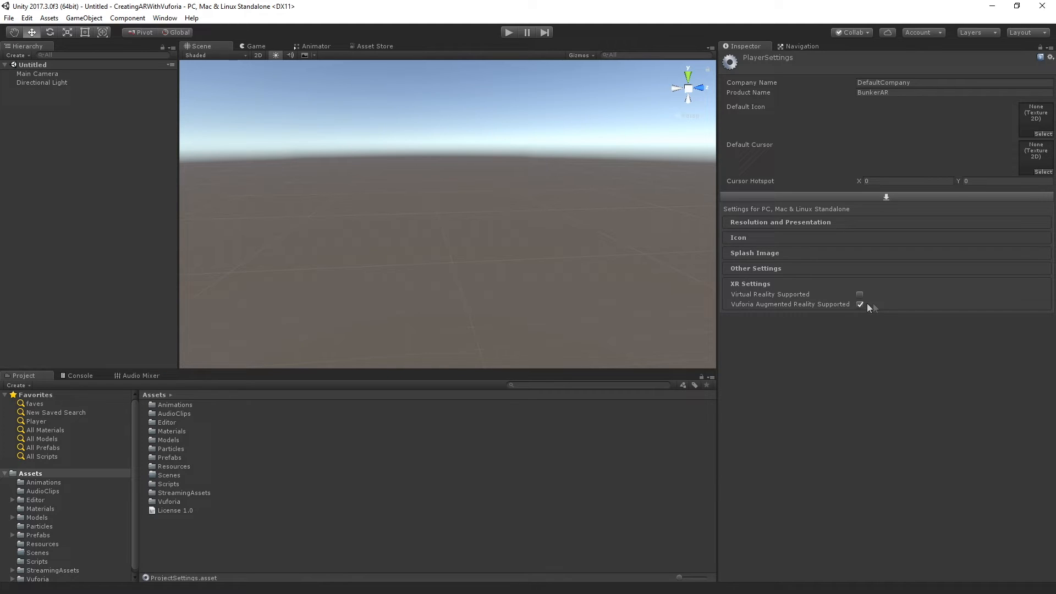
pyautogui.moveTo(866, 305)
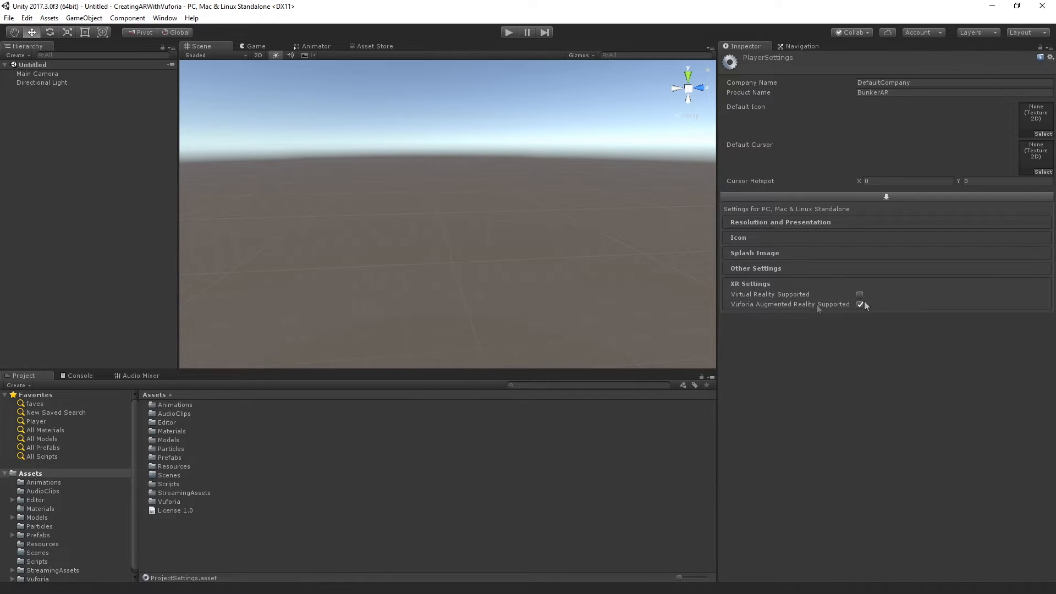
pyautogui.moveTo(791, 327)
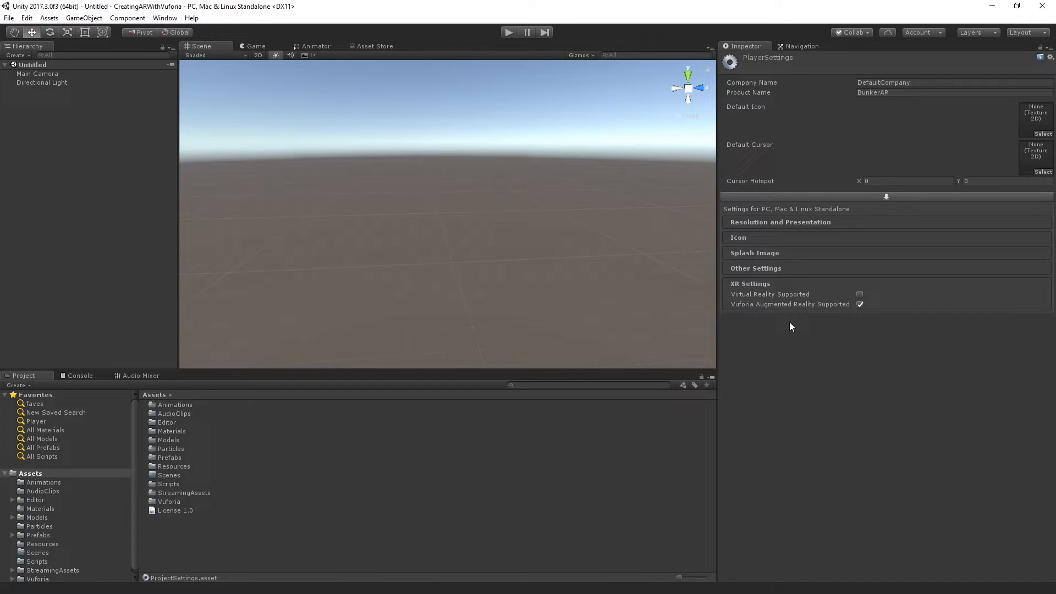
pyautogui.moveTo(788, 330)
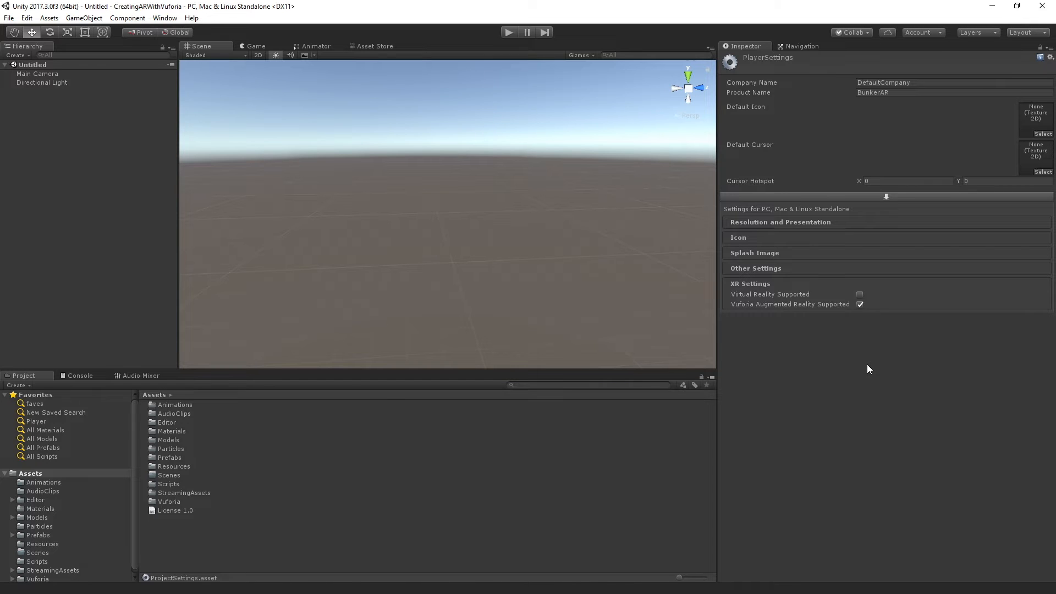
pyautogui.moveTo(868, 358)
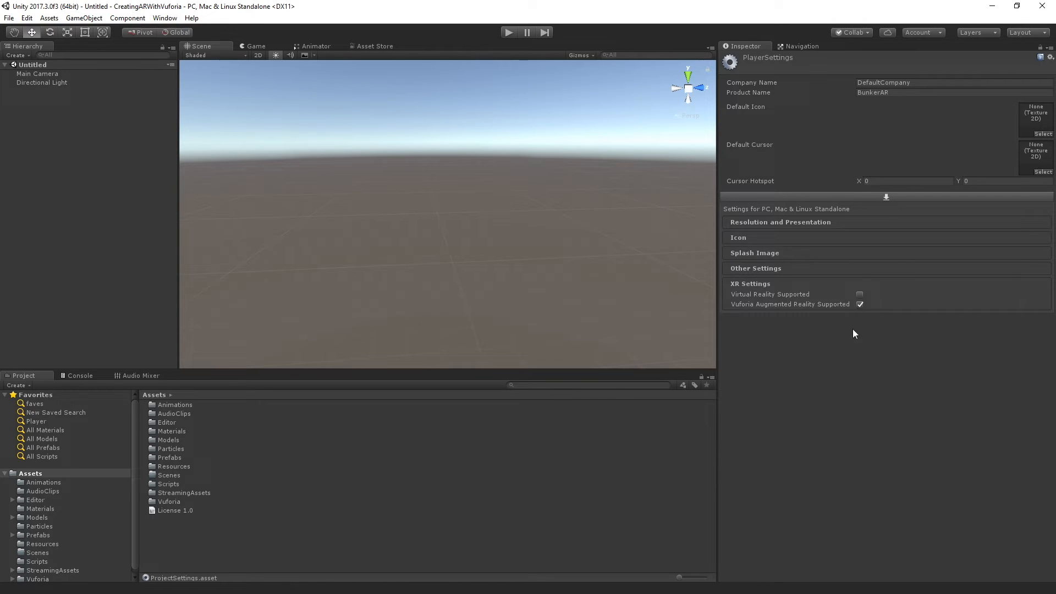
pyautogui.moveTo(830, 389)
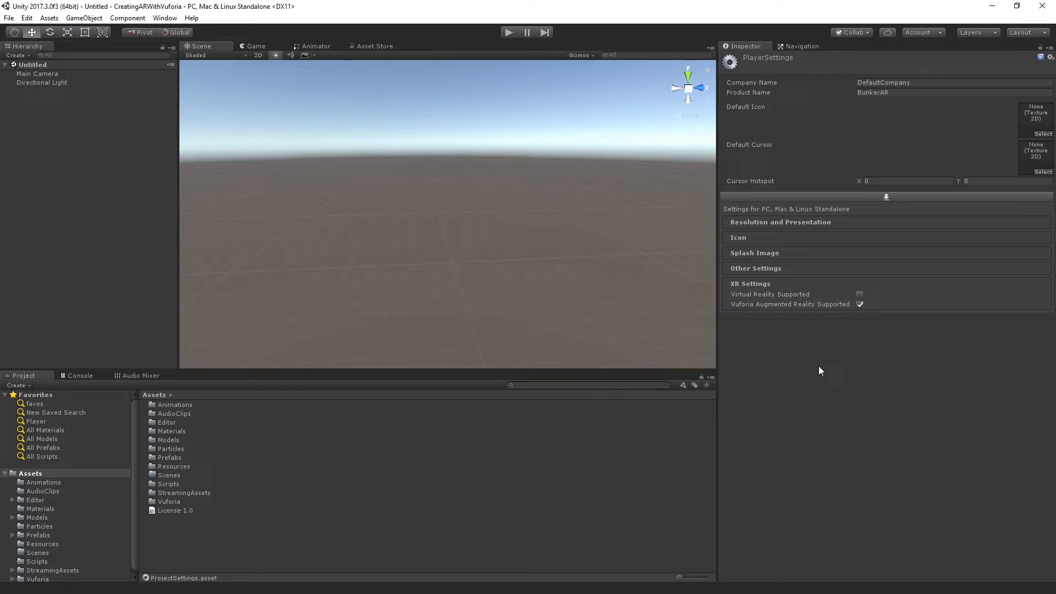
pyautogui.moveTo(819, 367)
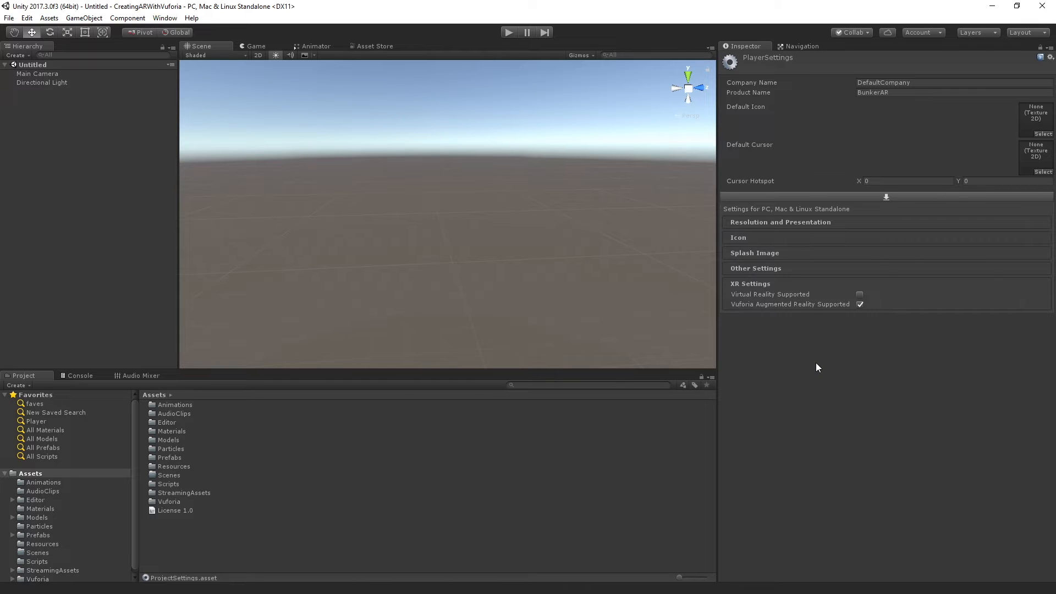
pyautogui.moveTo(811, 369)
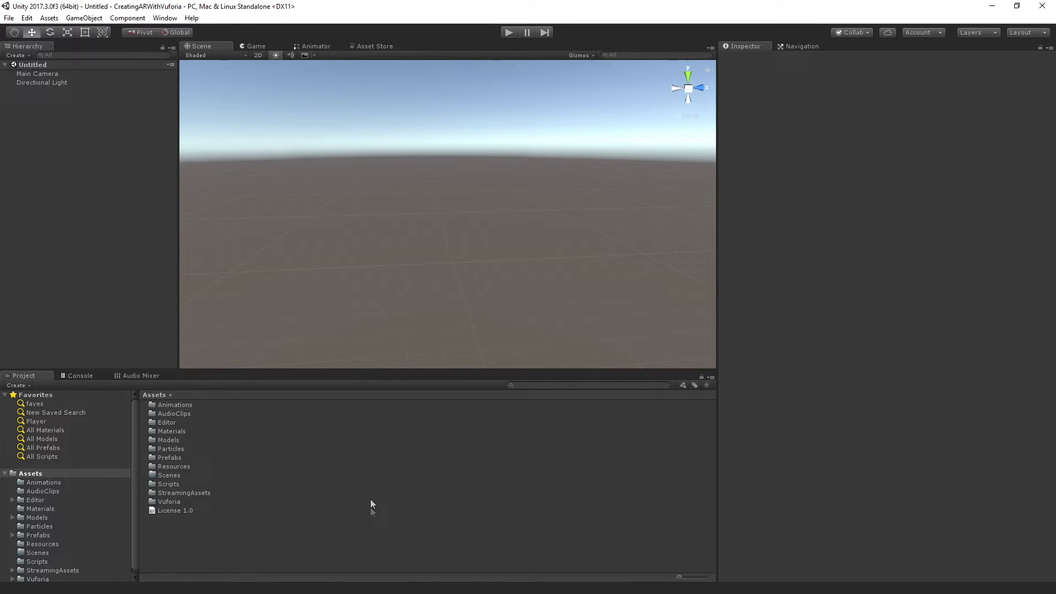
pyautogui.moveTo(321, 506)
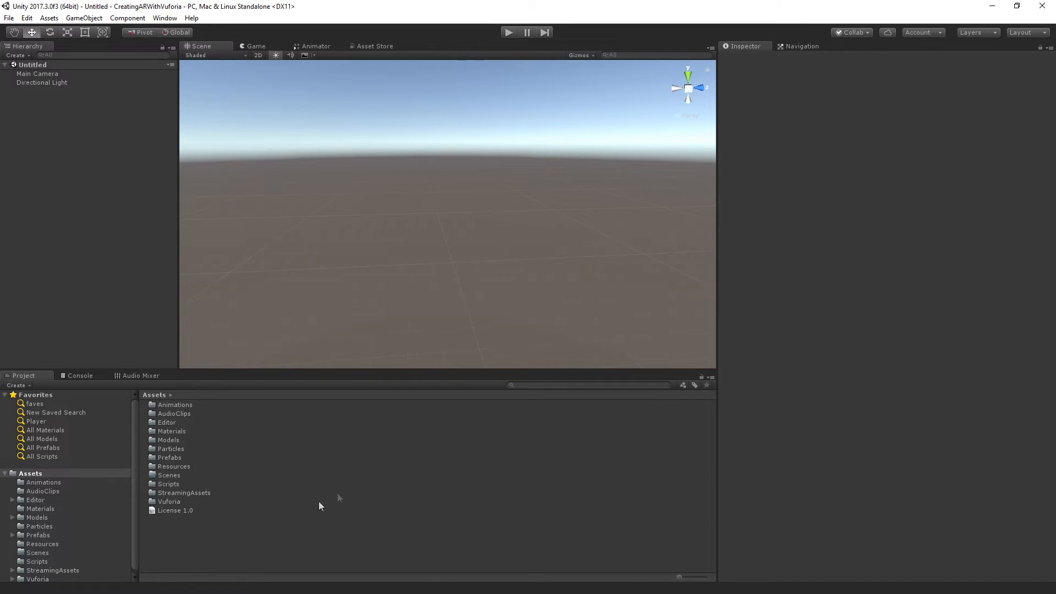
pyautogui.moveTo(199, 470)
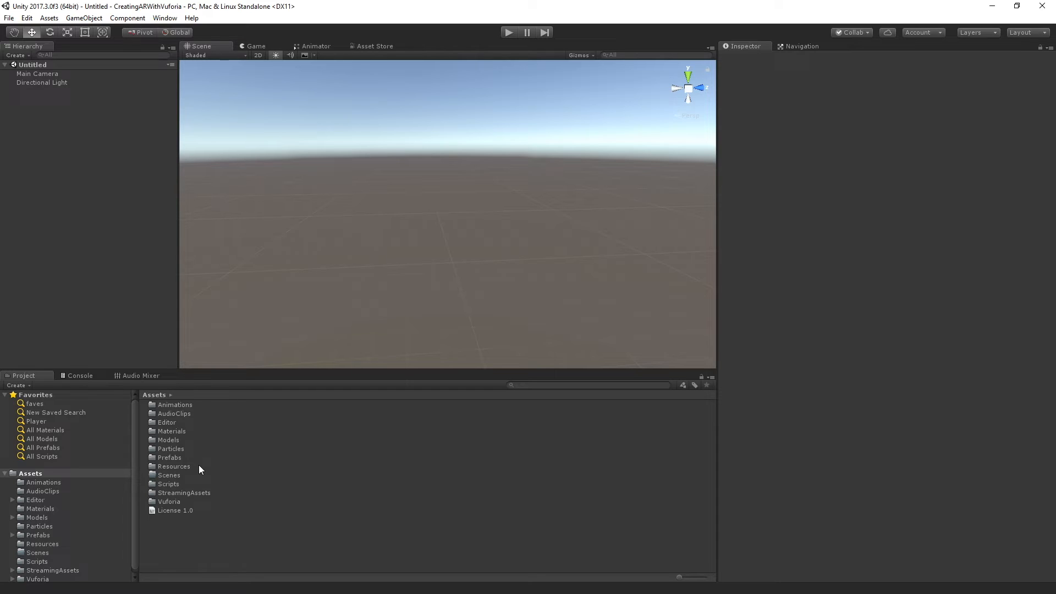
# Step: Inspect VuforiaConfiguration in Assets/Resources, keeping Logitech HD Webcam C270 as camera device
pyautogui.click(172, 466)
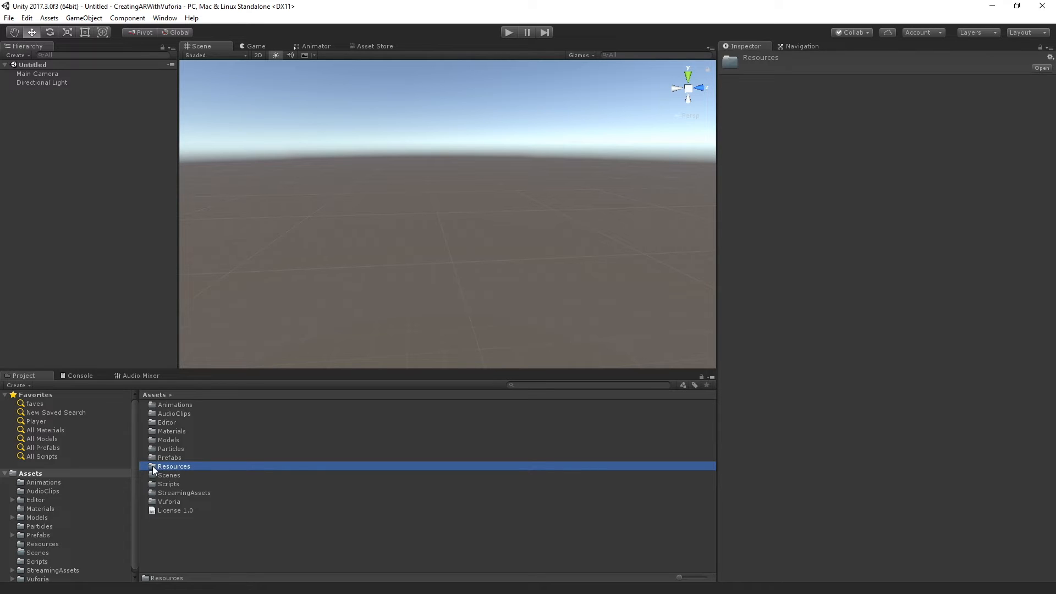
pyautogui.doubleClick(173, 466)
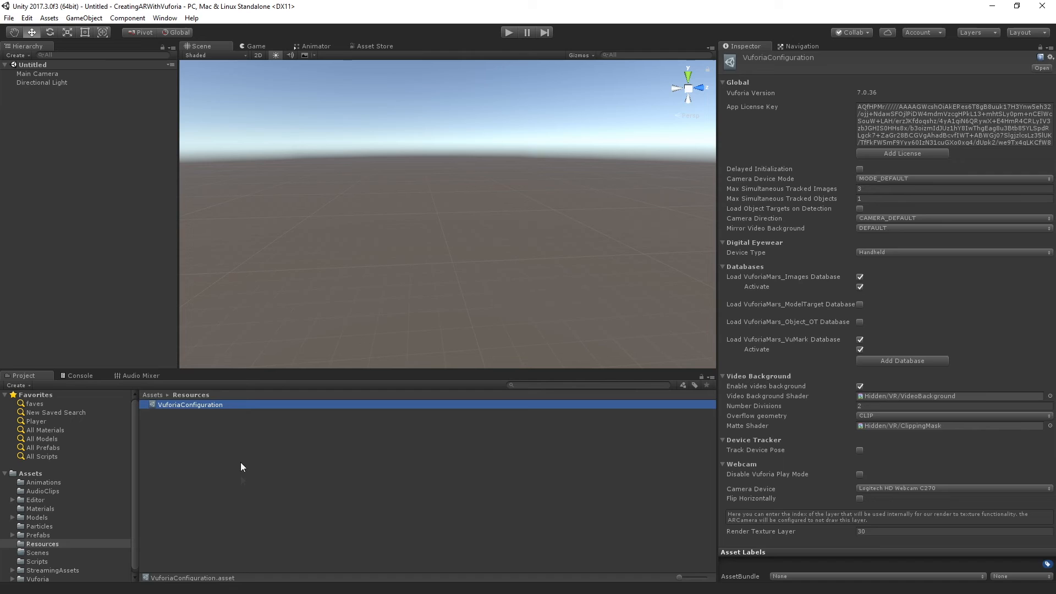
pyautogui.moveTo(255, 430)
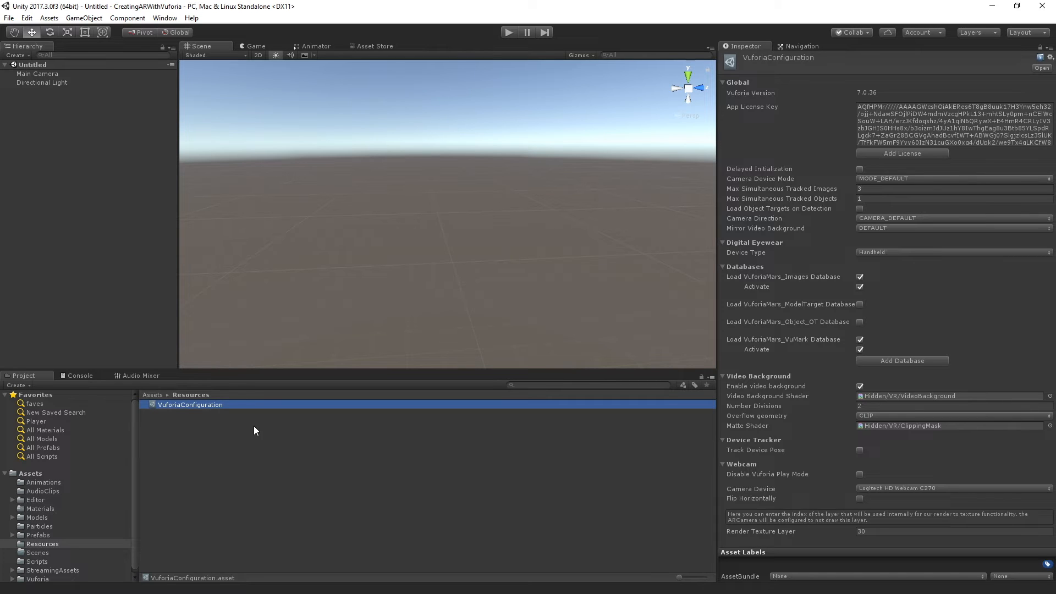
pyautogui.moveTo(430, 452)
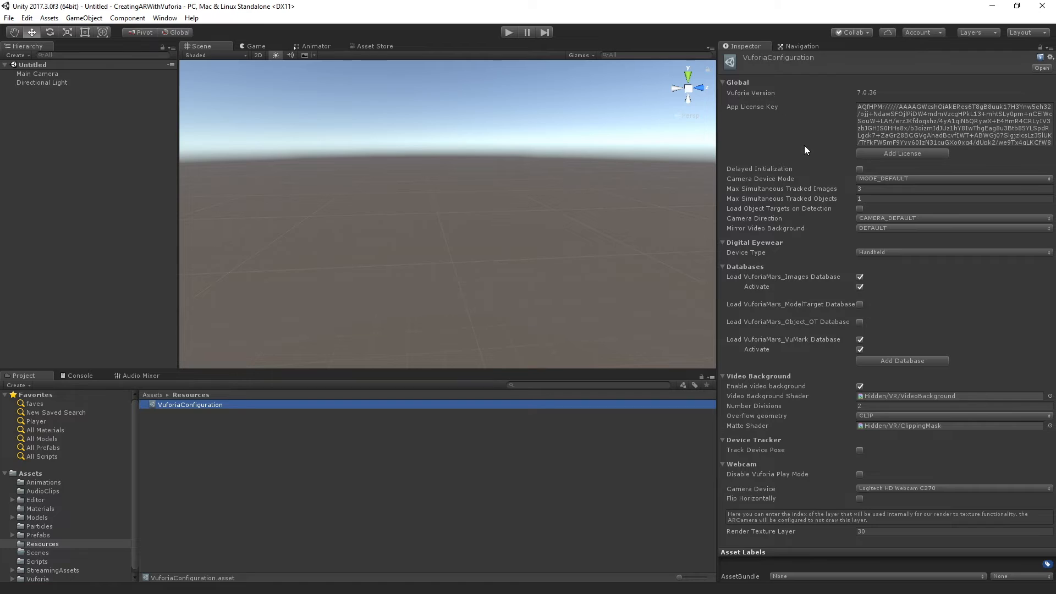
pyautogui.moveTo(791, 463)
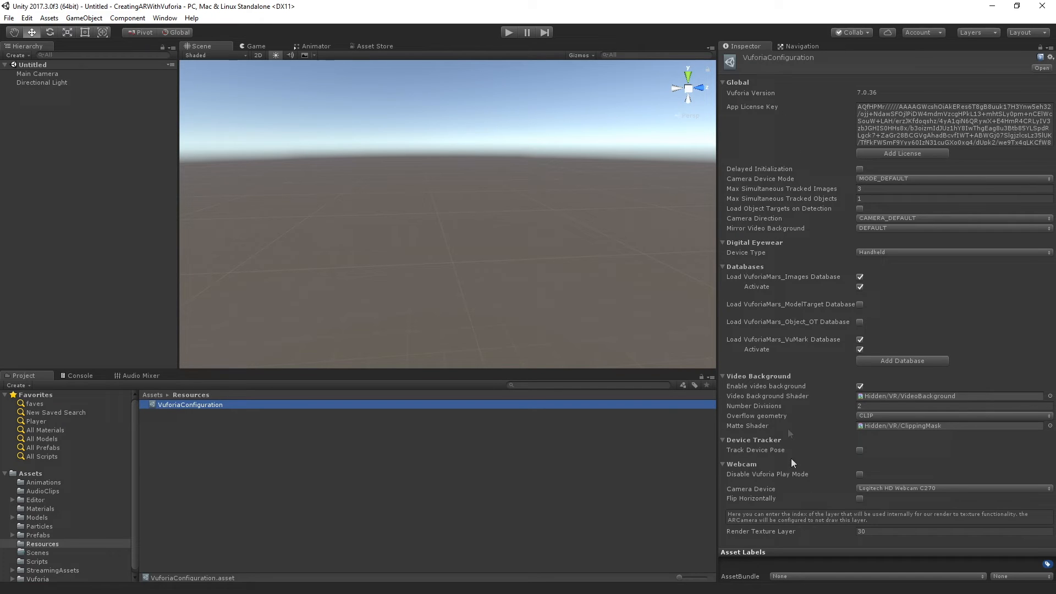
pyautogui.moveTo(815, 406)
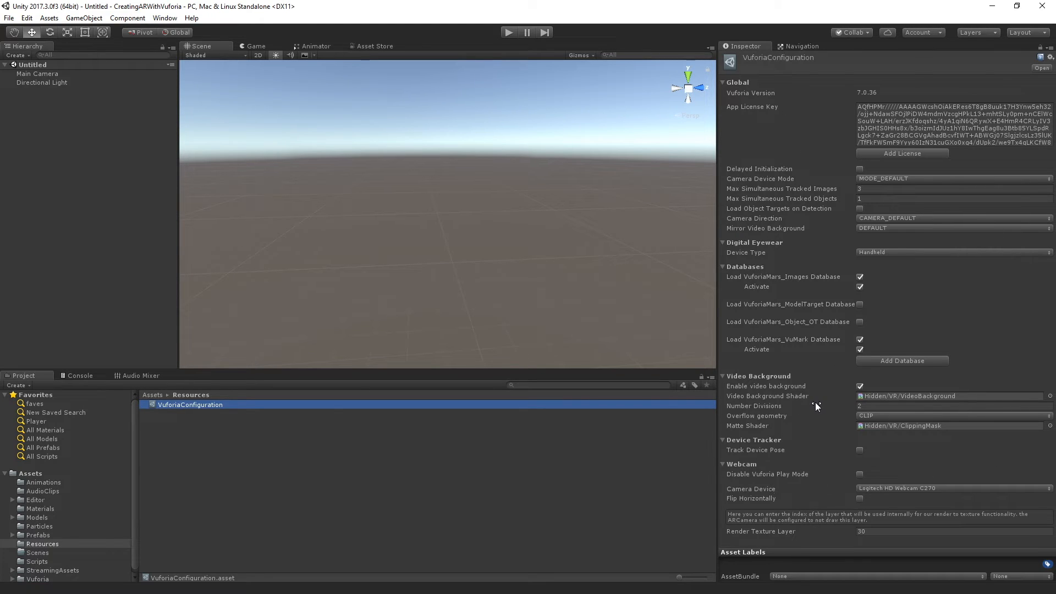
pyautogui.moveTo(875, 496)
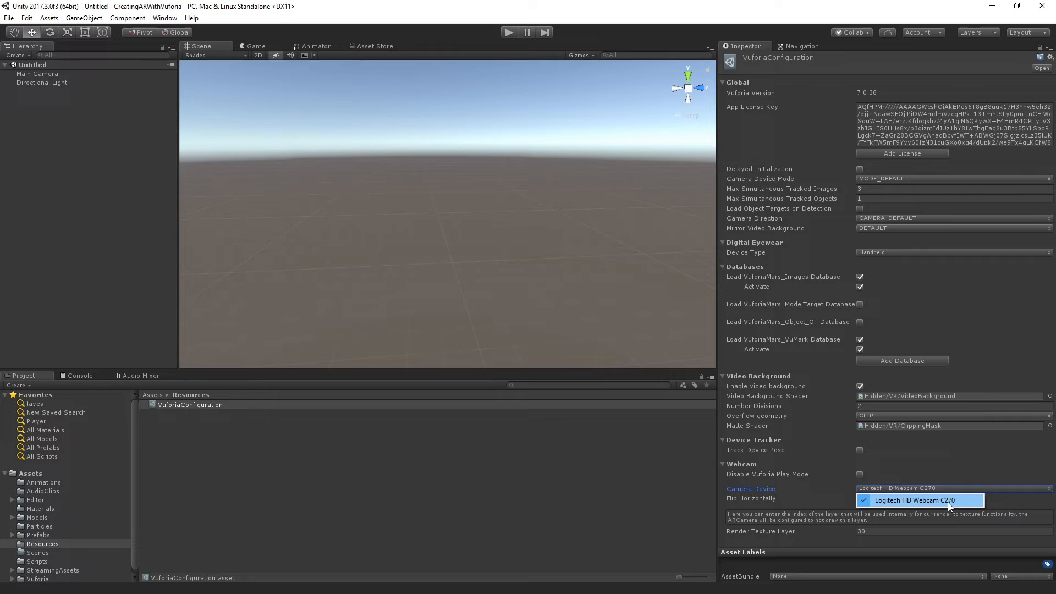
pyautogui.click(920, 499)
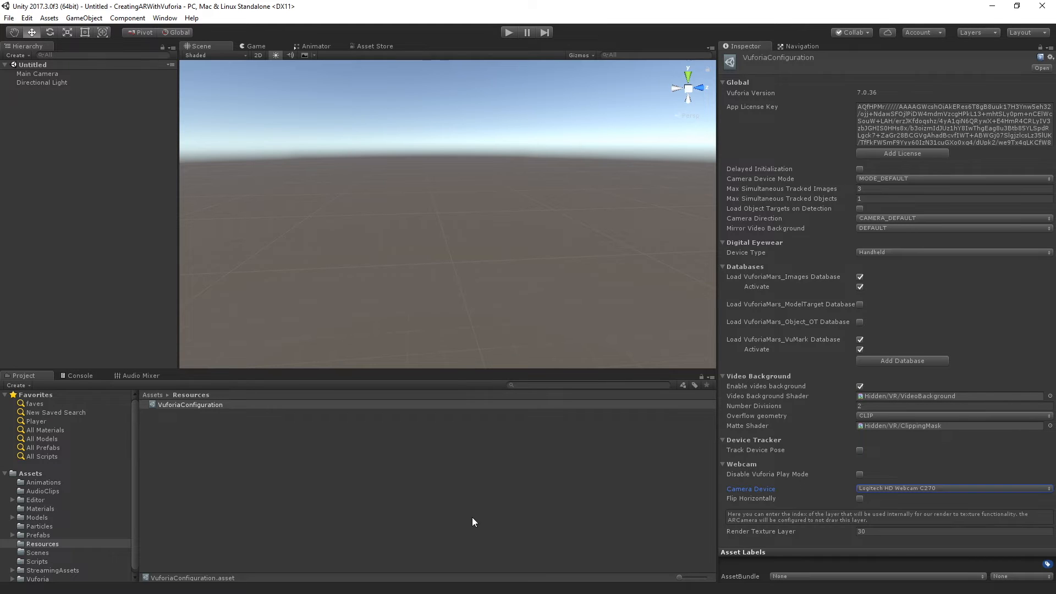
pyautogui.moveTo(519, 507)
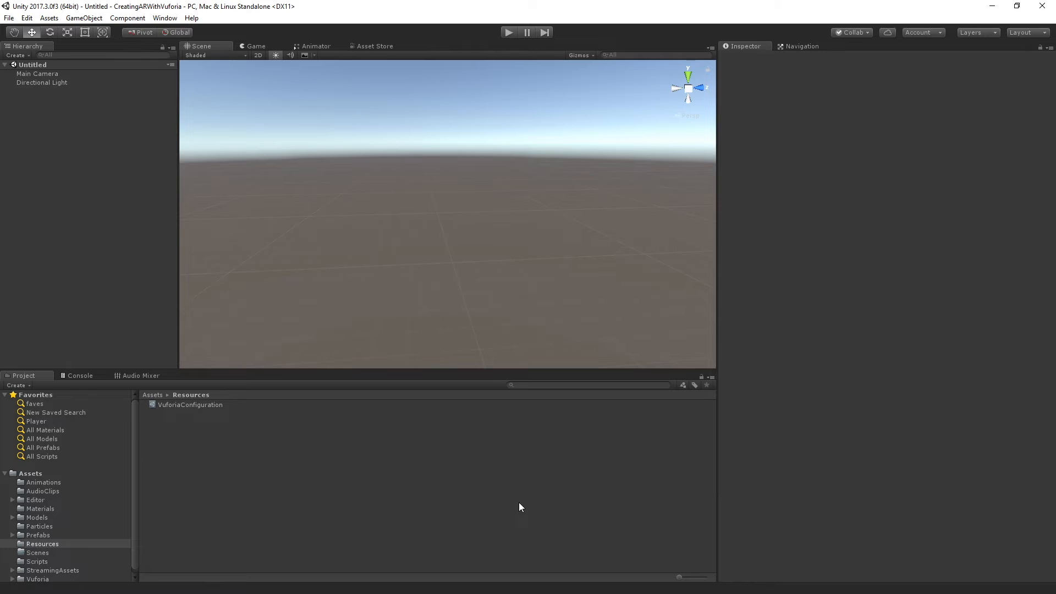
pyautogui.moveTo(98, 195)
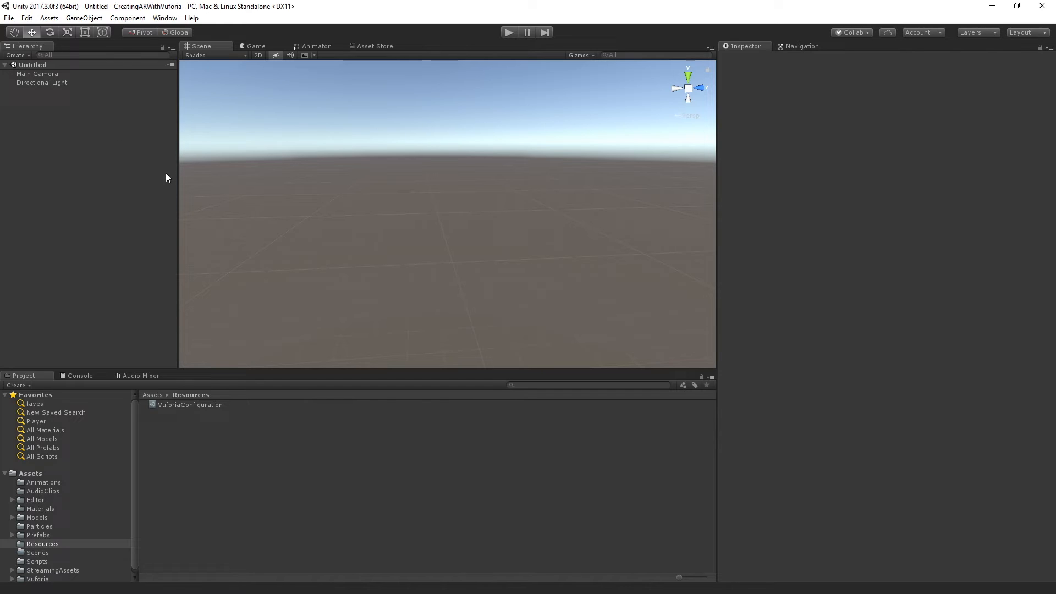
pyautogui.moveTo(122, 237)
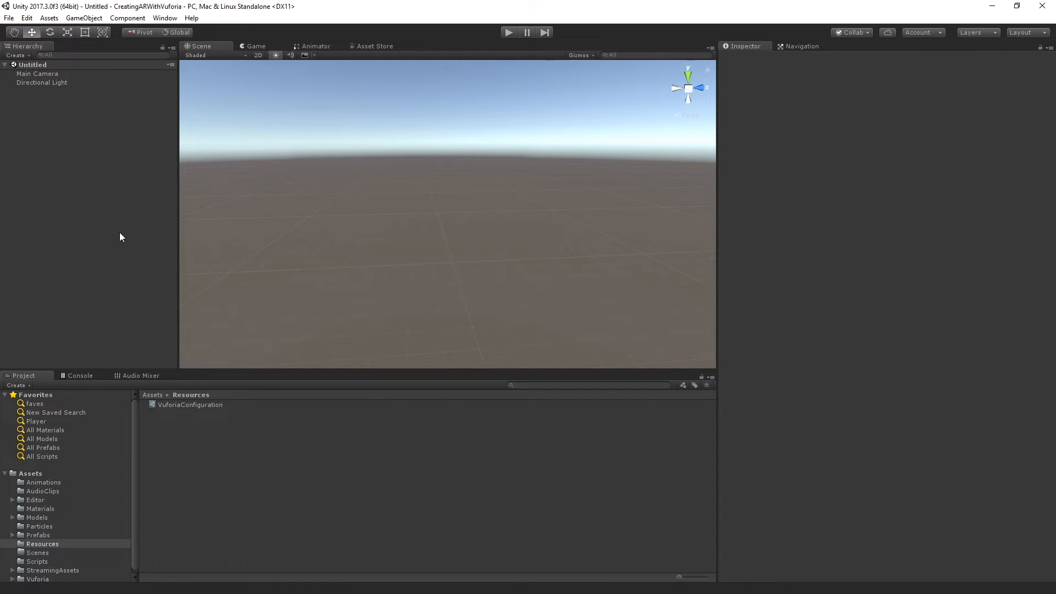
pyautogui.moveTo(117, 178)
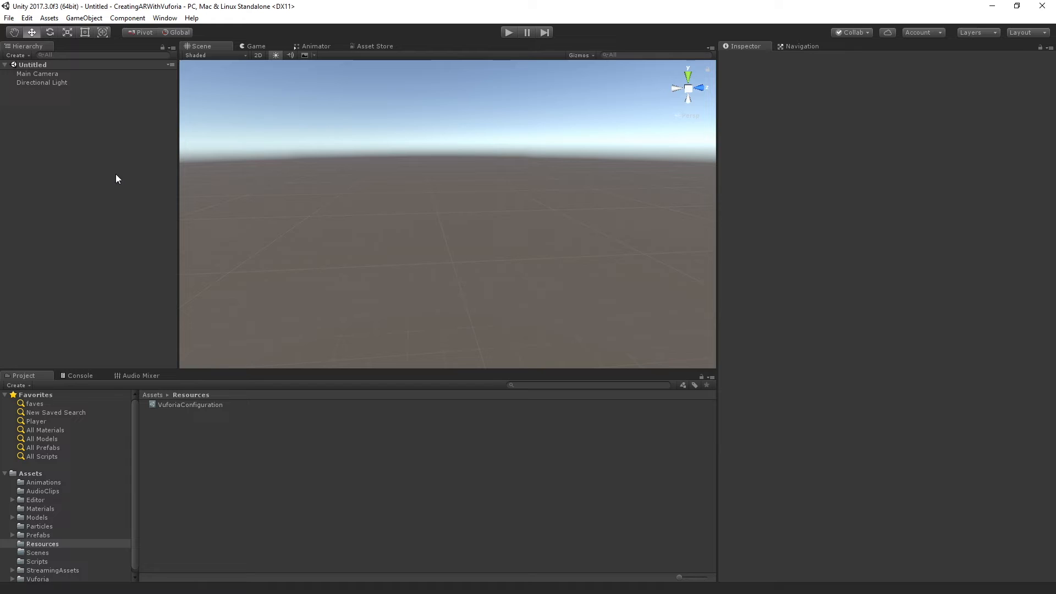
pyautogui.moveTo(72, 131)
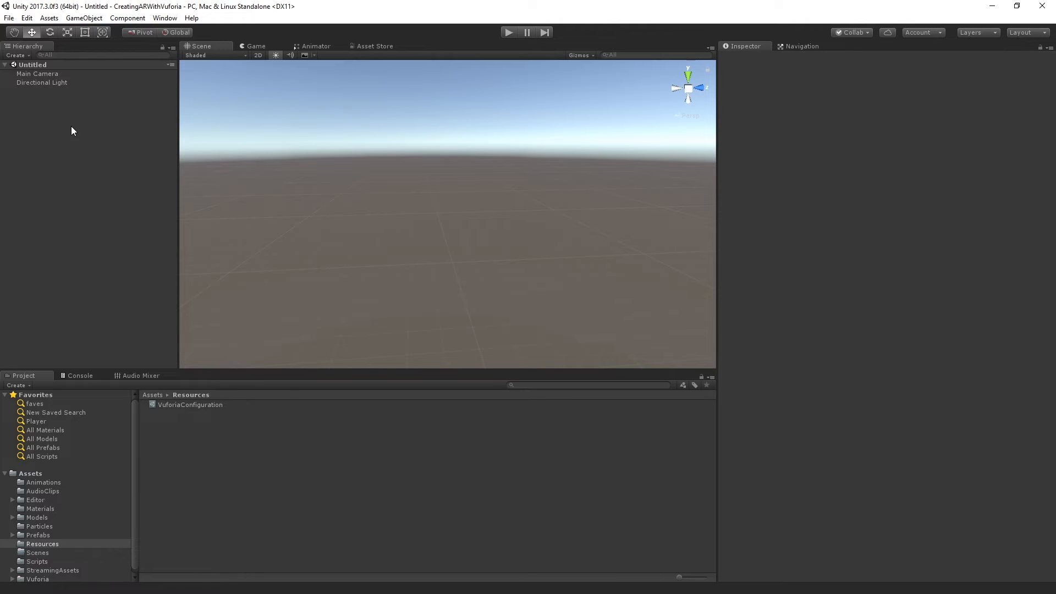
# Step: Delete Main Camera from the Hierarchy, leaving only Directional Light
pyautogui.click(37, 74)
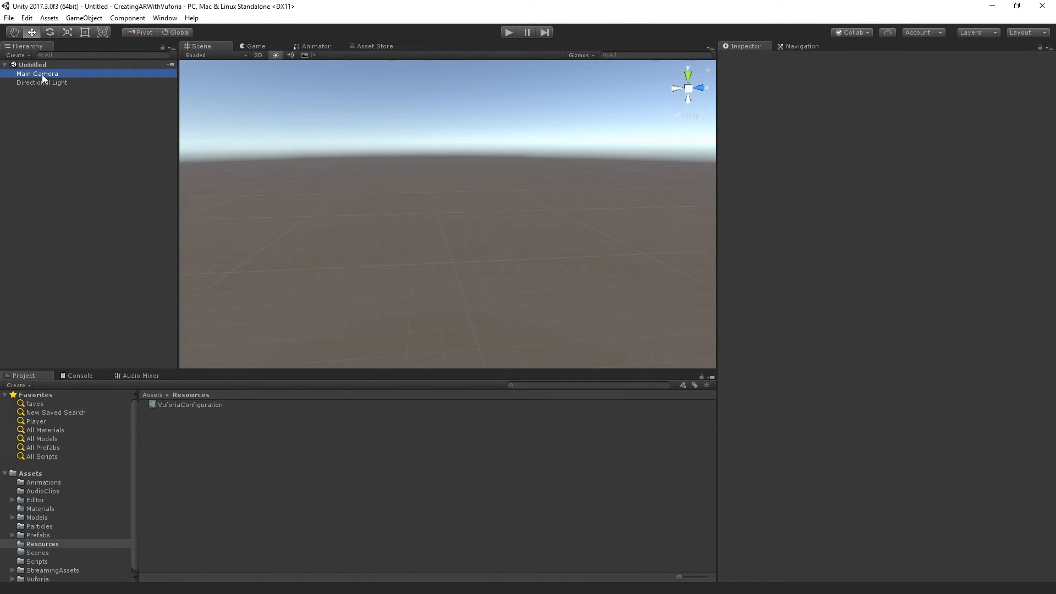
pyautogui.press('Delete')
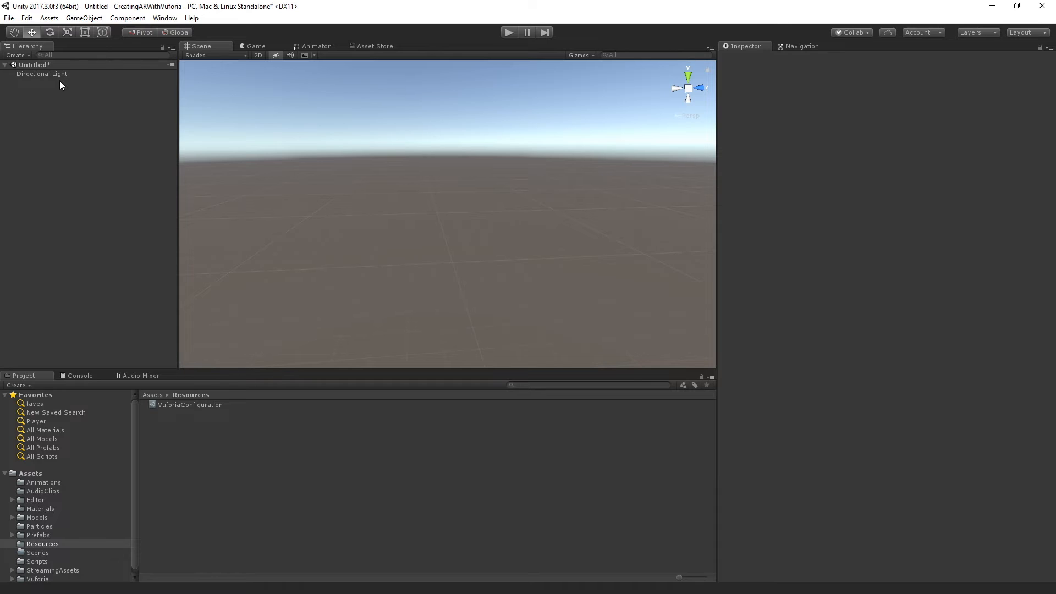
pyautogui.click(84, 17)
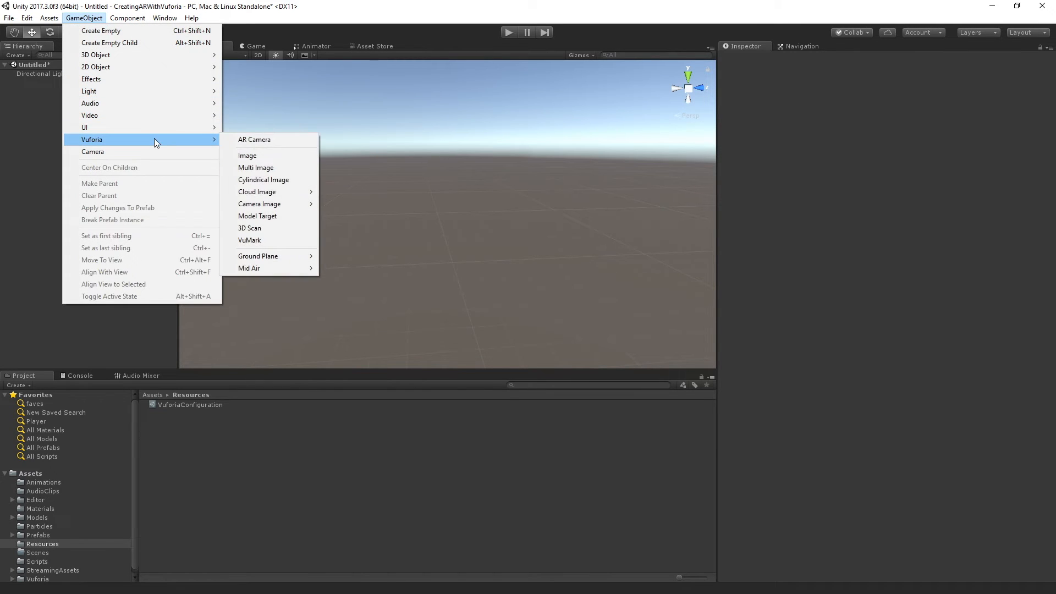
# Step: Add a Vuforia AR Camera object with Vuforia Behaviour to the scene
pyautogui.click(254, 140)
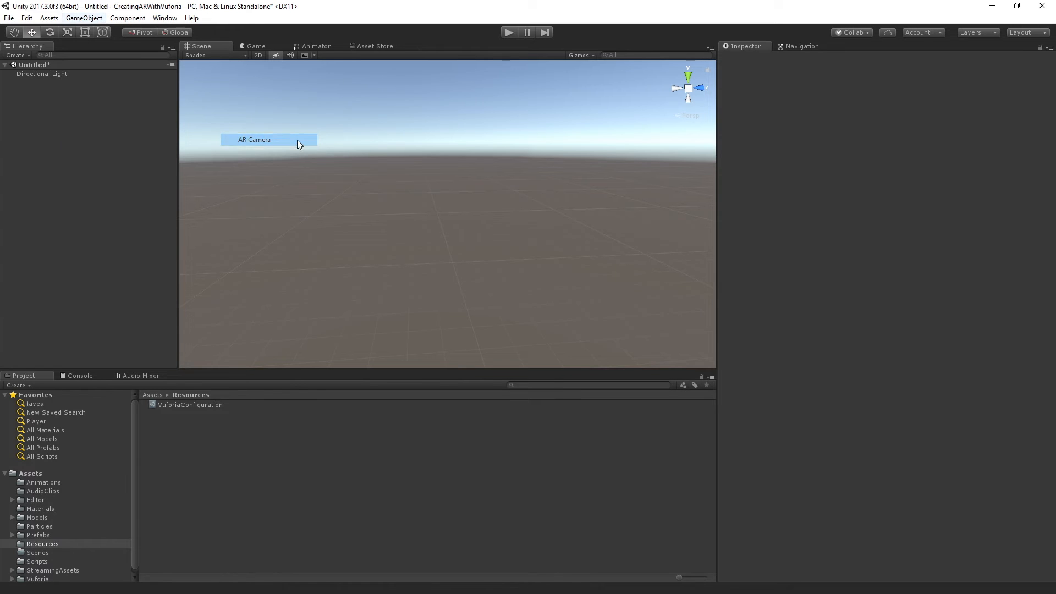
pyautogui.click(254, 140)
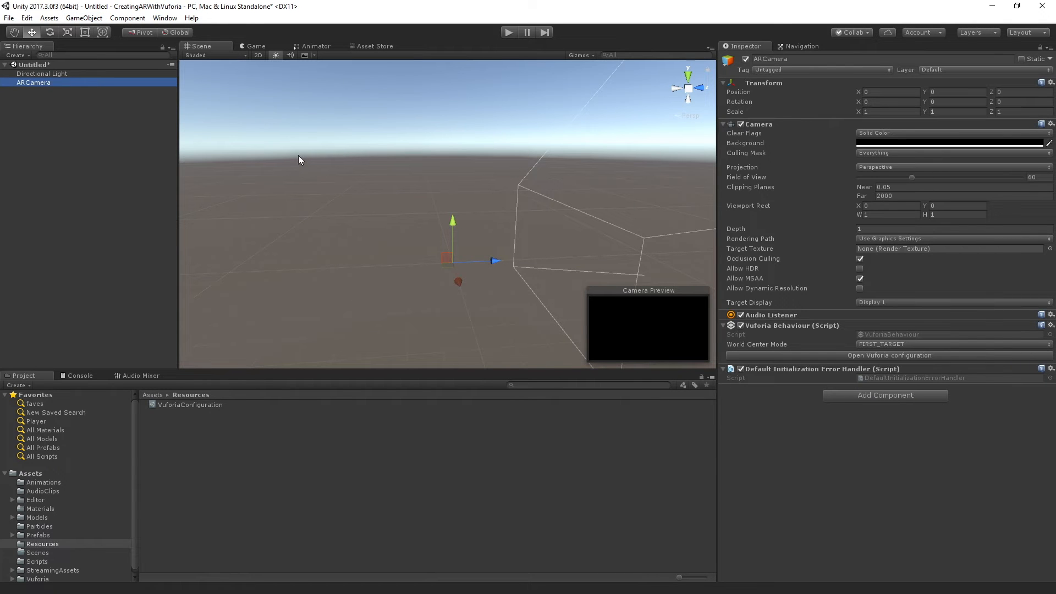
pyautogui.moveTo(770, 148)
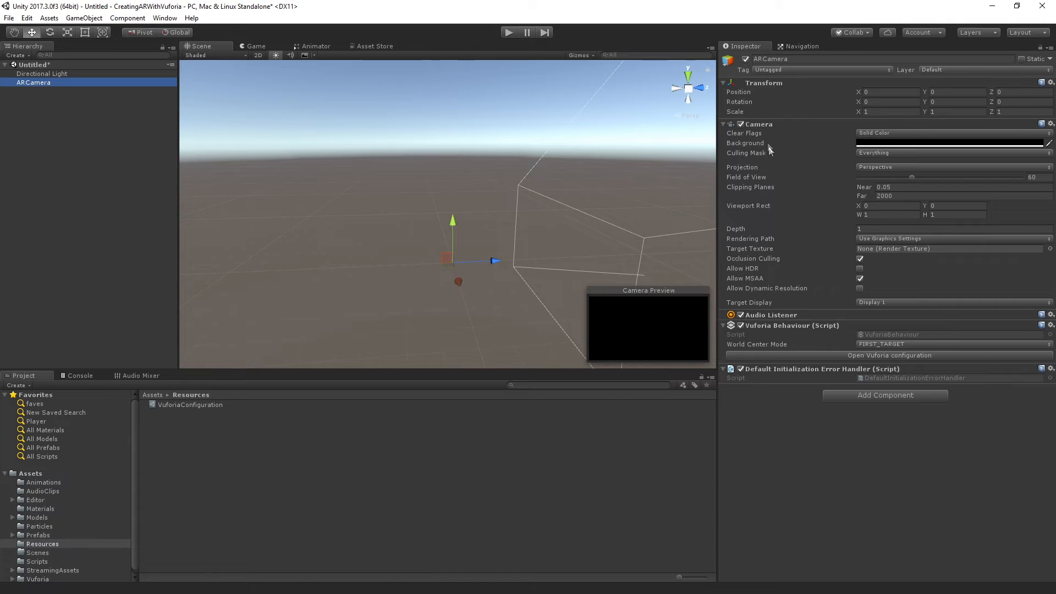
pyautogui.moveTo(781, 162)
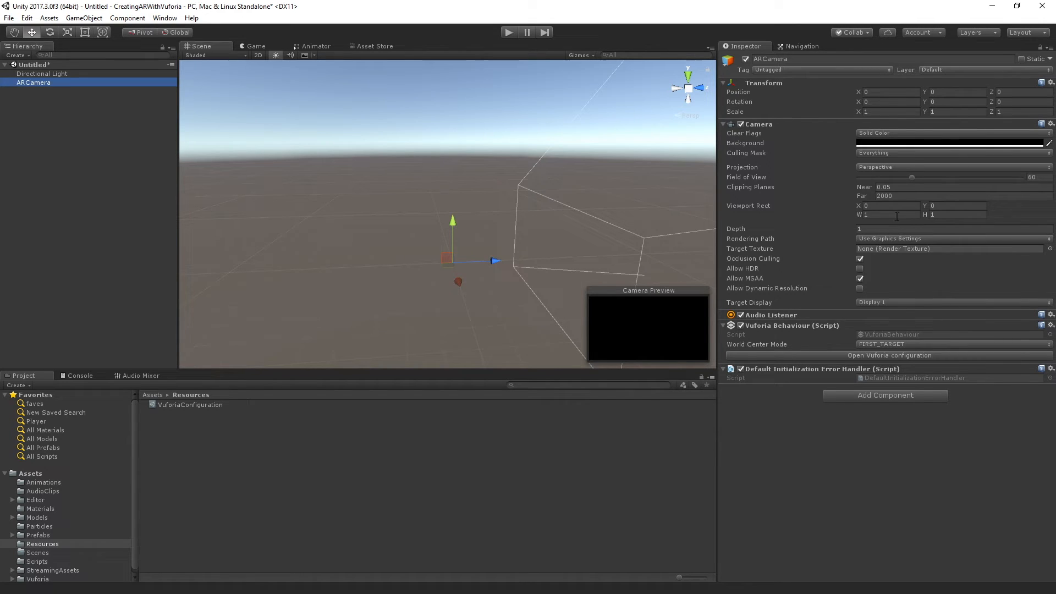
pyautogui.moveTo(816, 341)
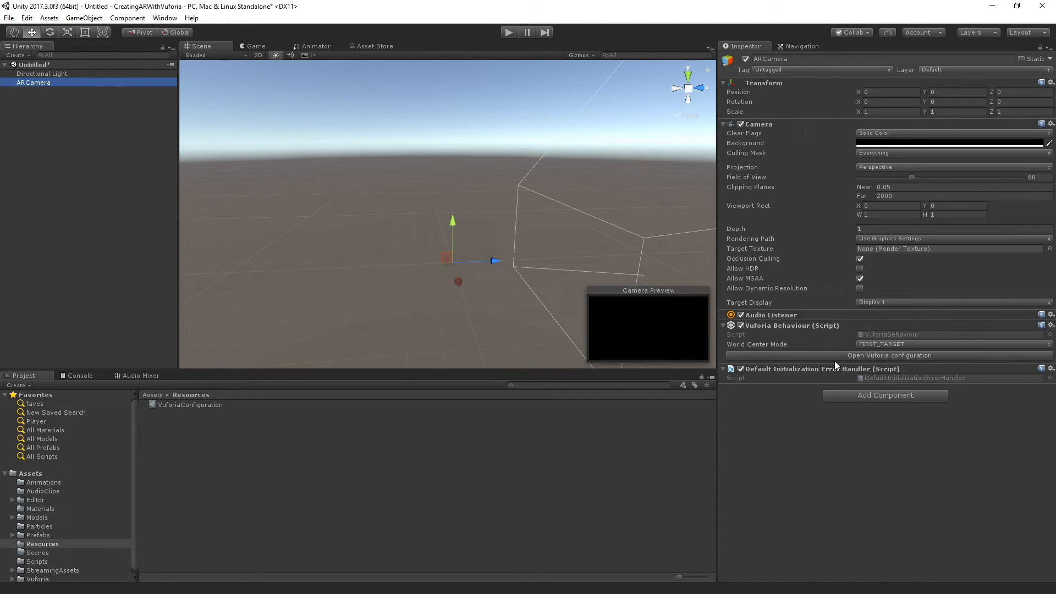
pyautogui.click(890, 355)
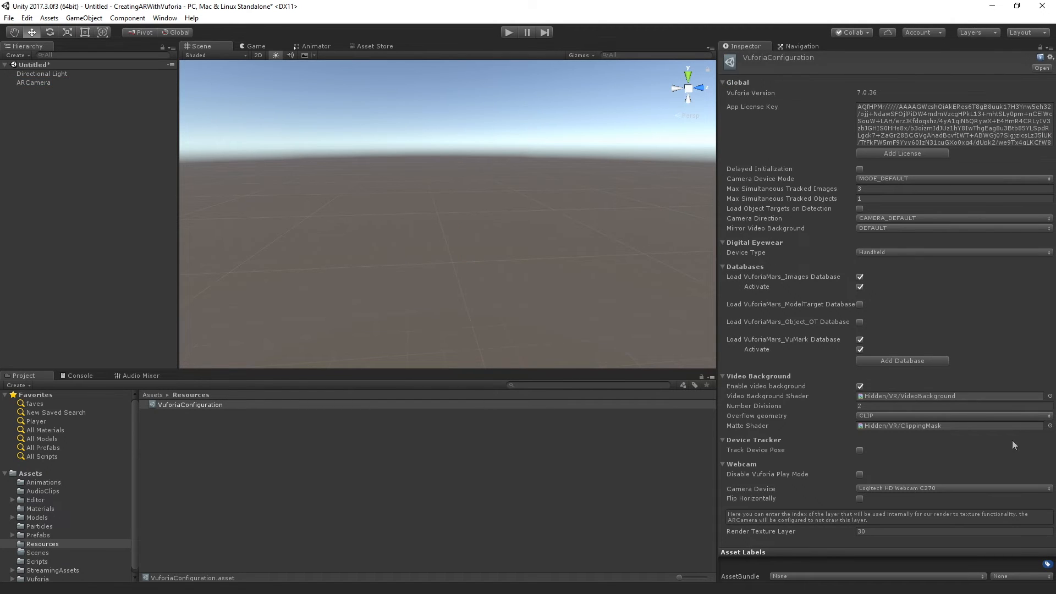
pyautogui.moveTo(83, 18)
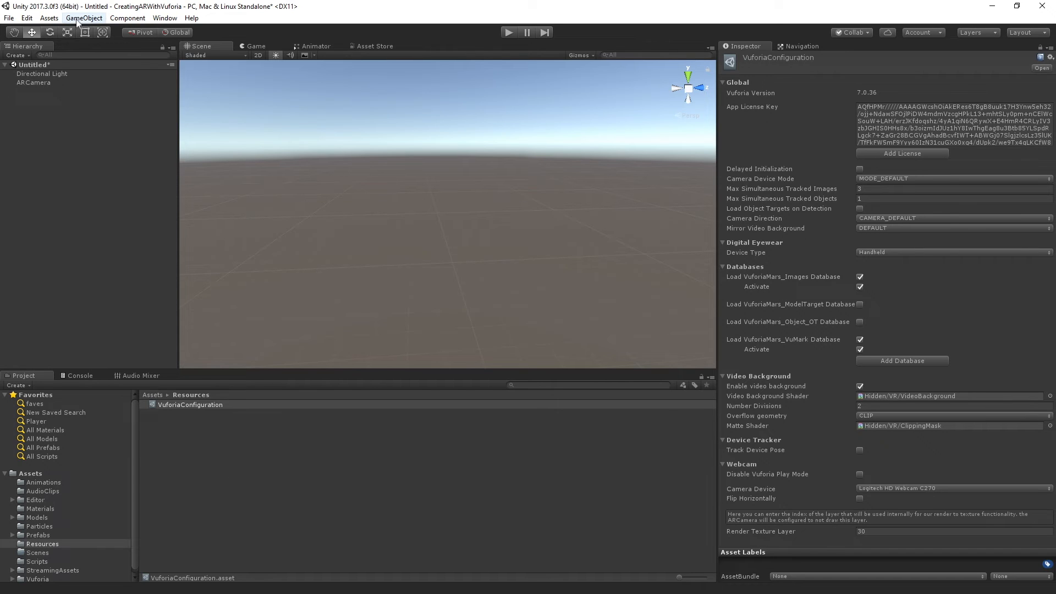
pyautogui.click(34, 81)
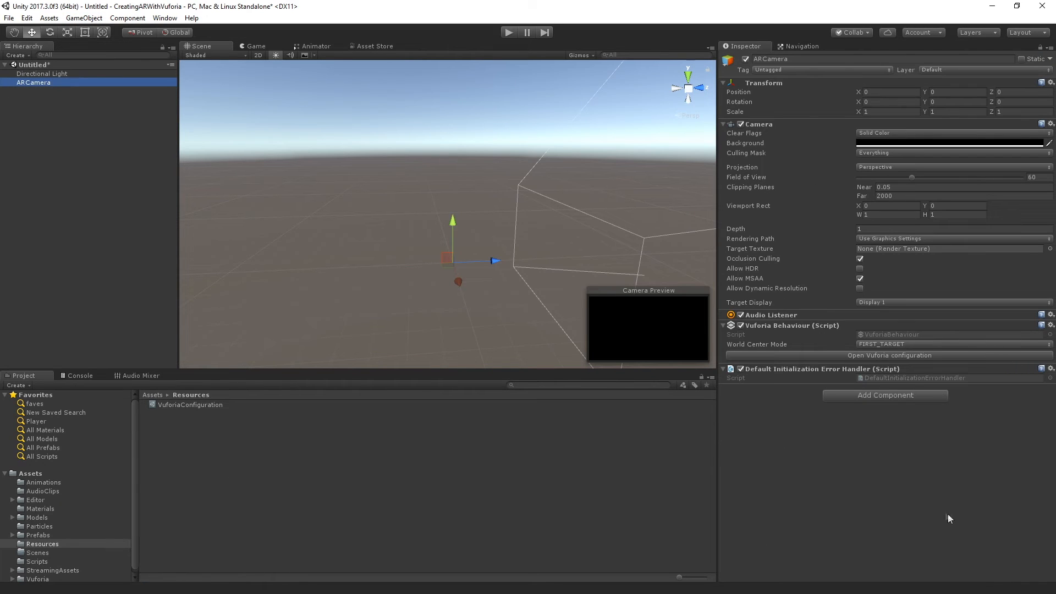
pyautogui.moveTo(770, 376)
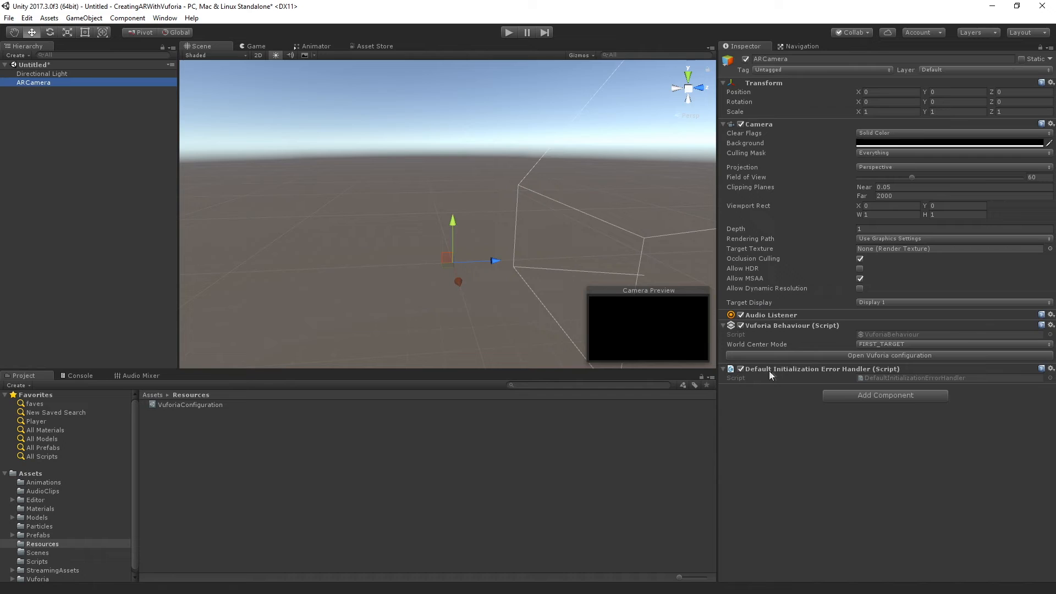
pyautogui.moveTo(677, 358)
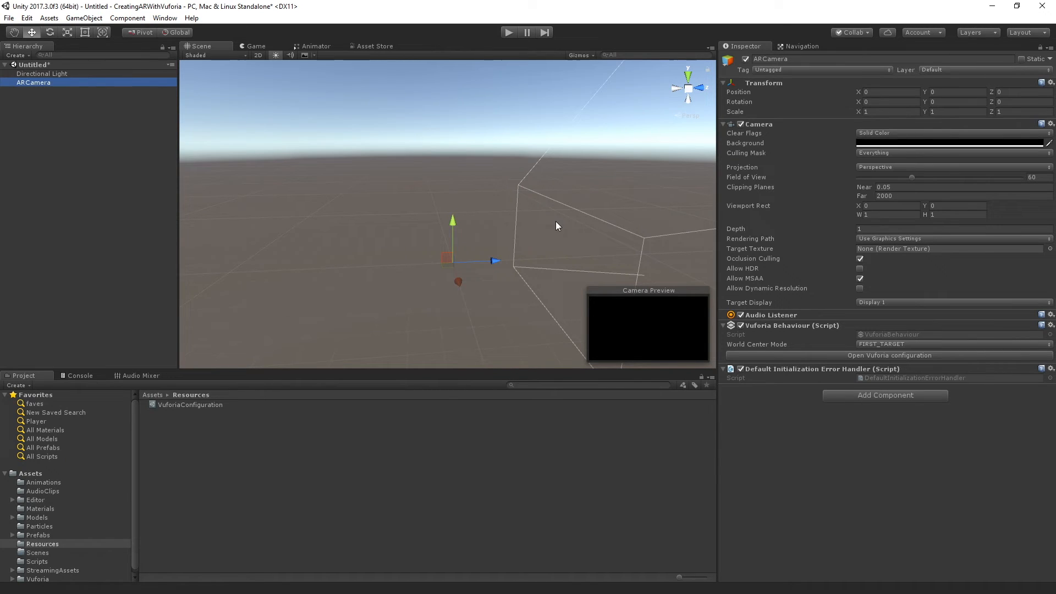
pyautogui.moveTo(854, 299)
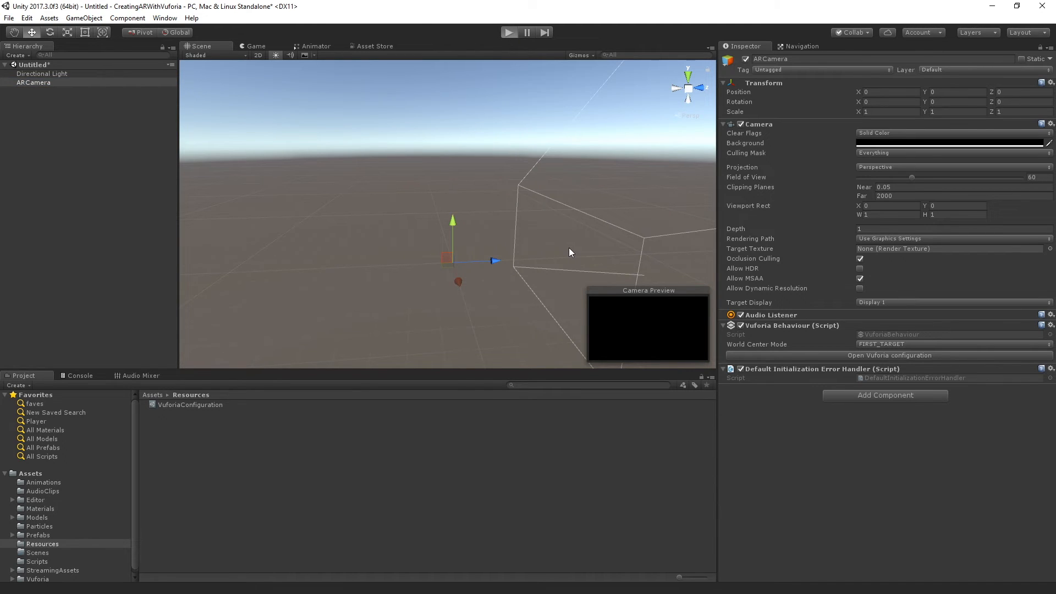
# Step: Enter Play mode so the ARCamera shows the Astronaut and Drone cards, viewed in Scene
pyautogui.click(509, 31)
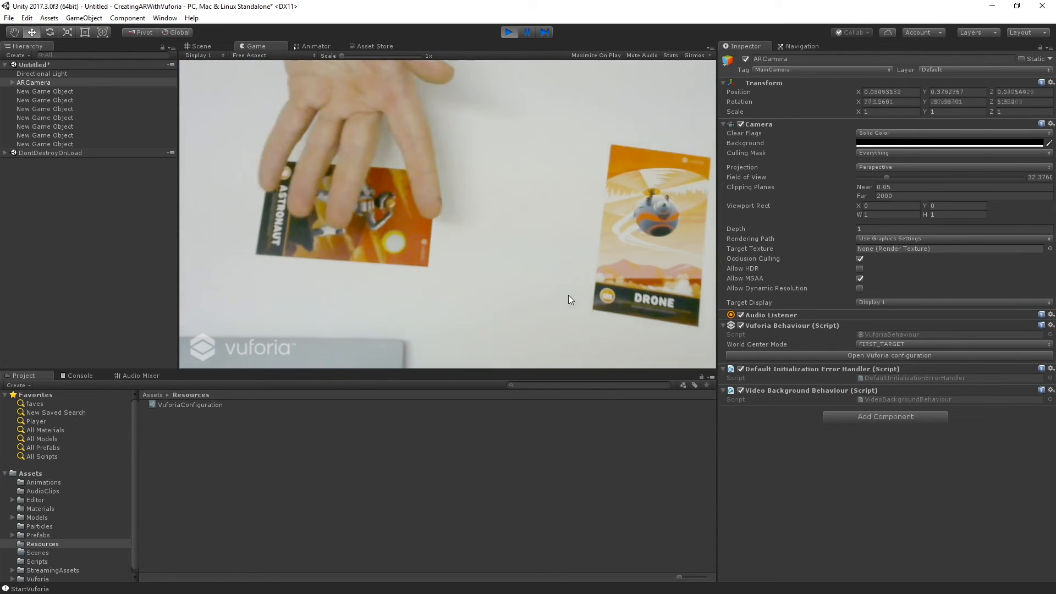
pyautogui.click(199, 46)
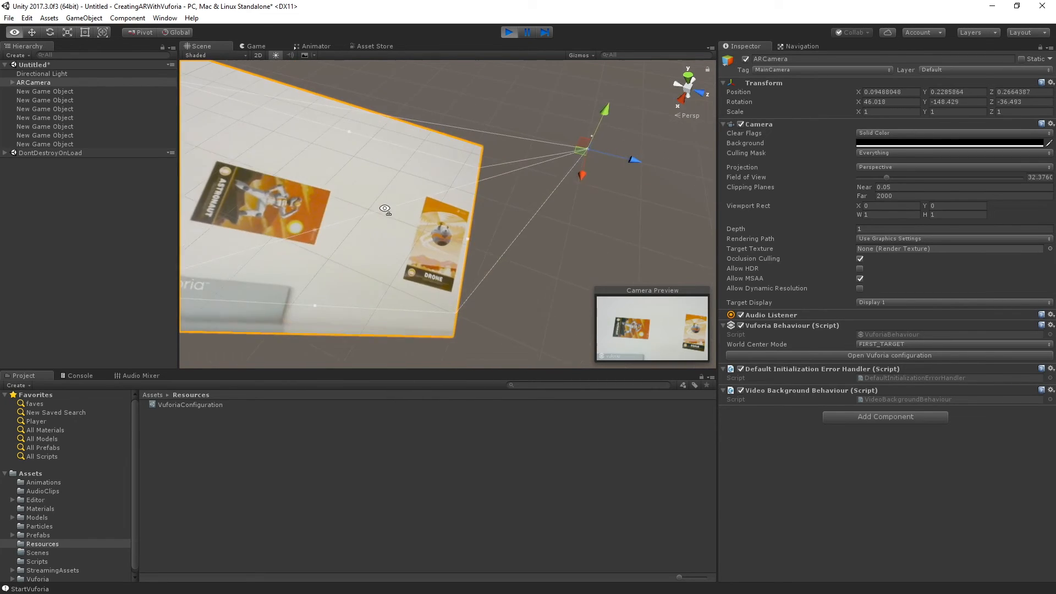
# Step: Orbit around the webcam video plane, then return to the Game view of the cards
pyautogui.moveTo(385, 208); pyautogui.dragTo(397, 200)
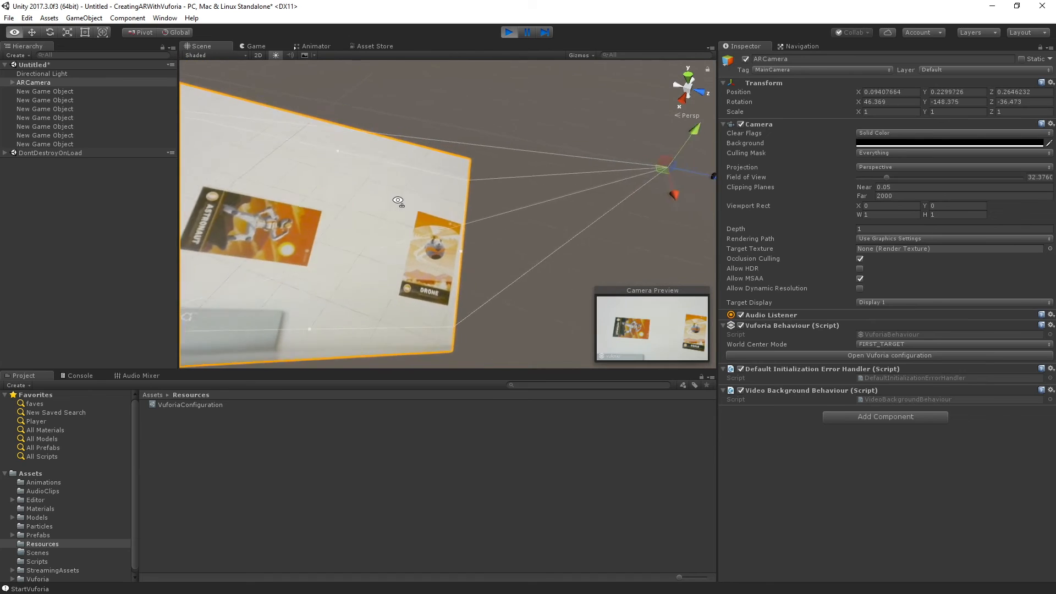
pyautogui.moveTo(397, 200); pyautogui.dragTo(191, 194)
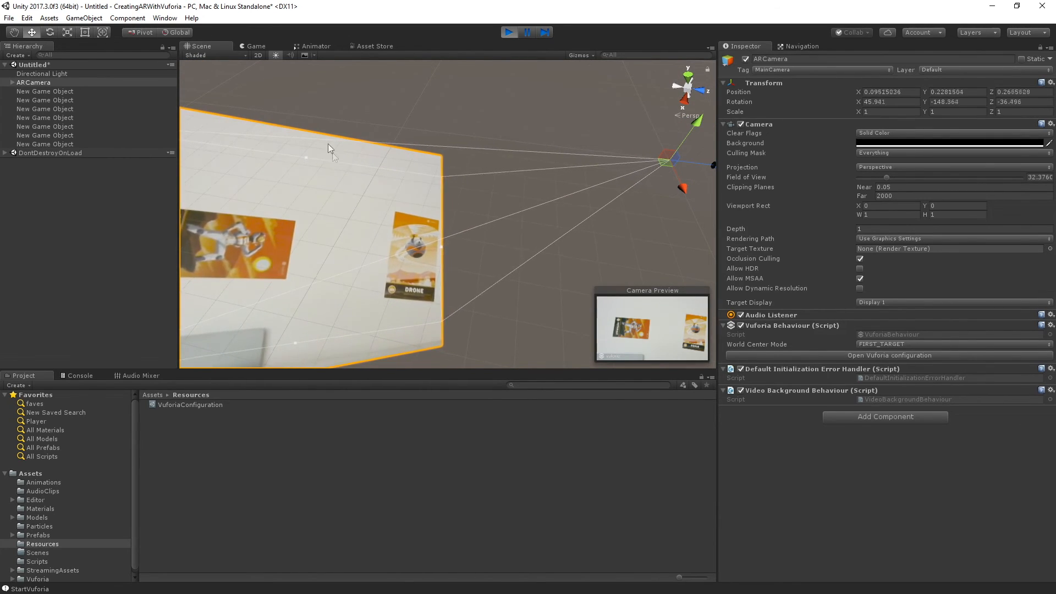
pyautogui.click(255, 46)
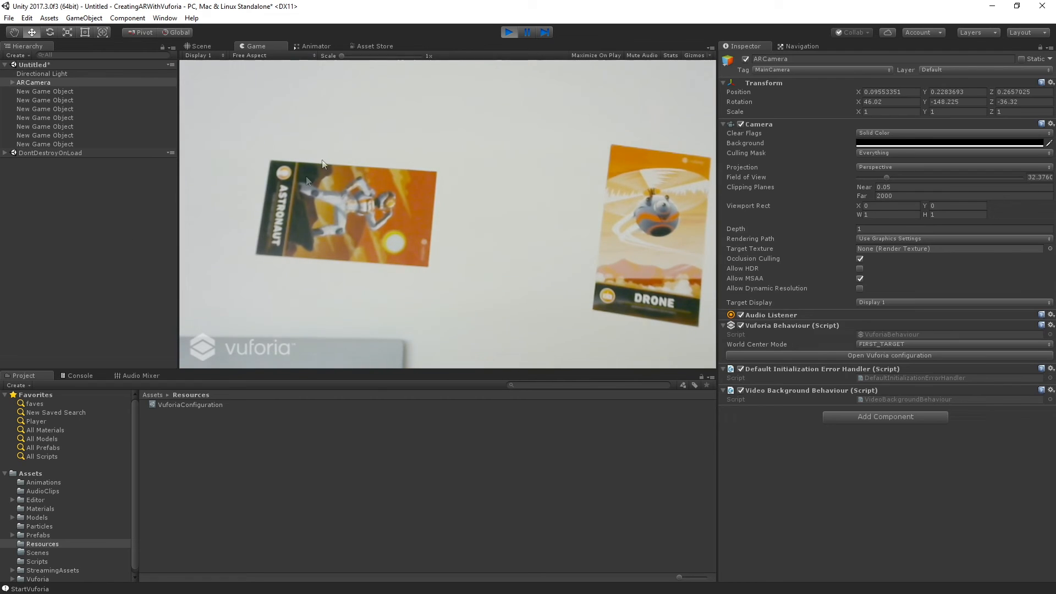
# Step: Exit Play mode, leaving ARCamera and Directional Light in the scene
pyautogui.click(510, 32)
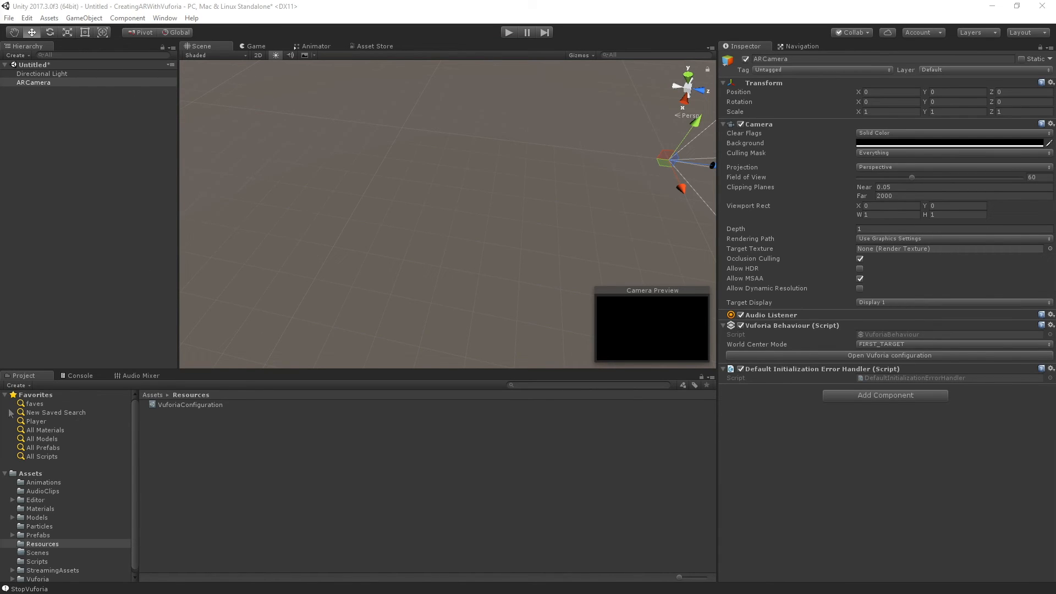
pyautogui.moveTo(123, 140)
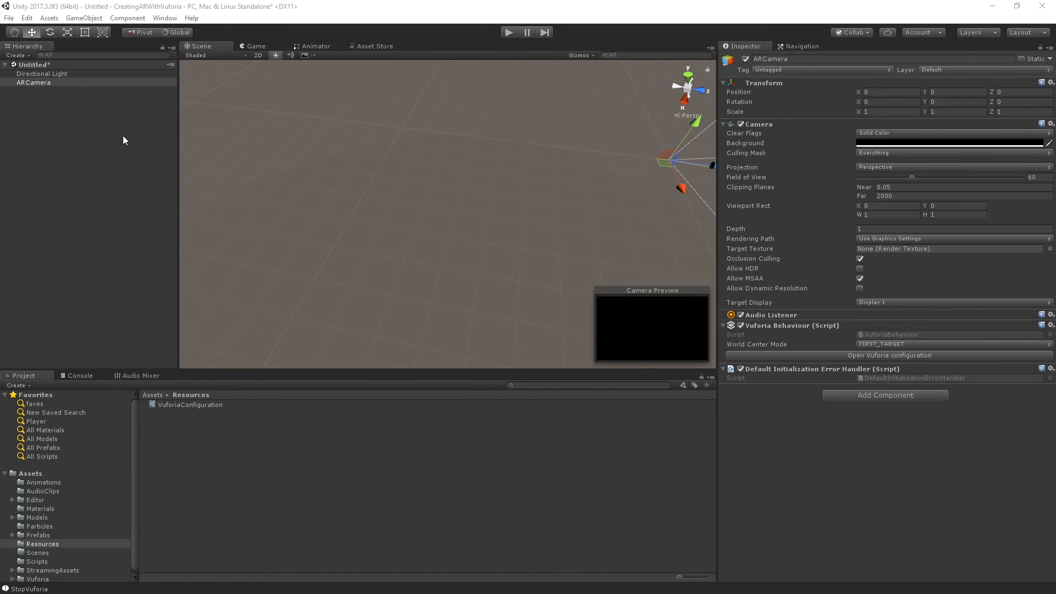